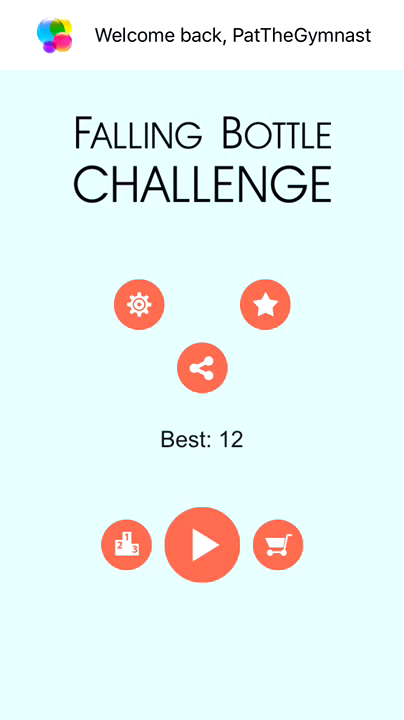
Glance at the character selection, start a game past the how-to-play guide and flip the bottle to a score of 7
click(128, 544)
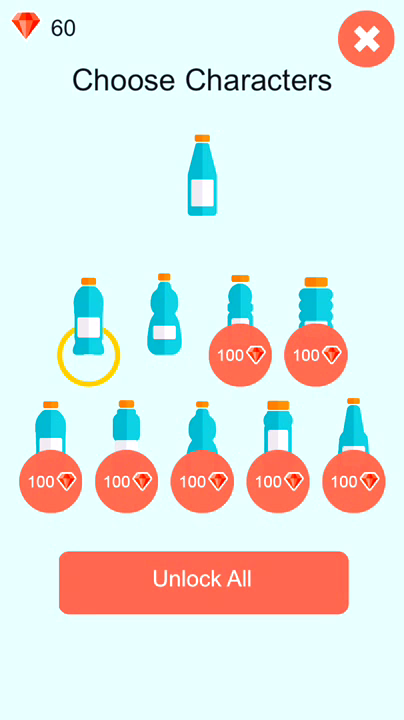
click(366, 38)
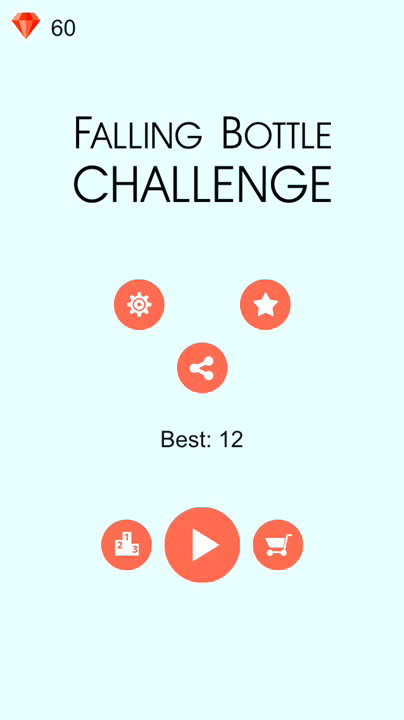
click(128, 544)
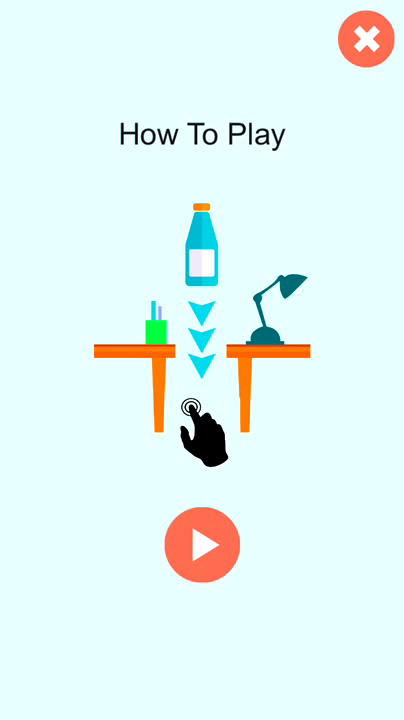
click(200, 544)
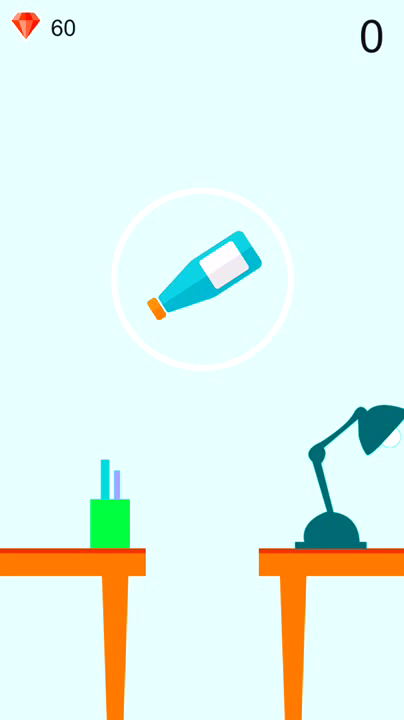
click(202, 400)
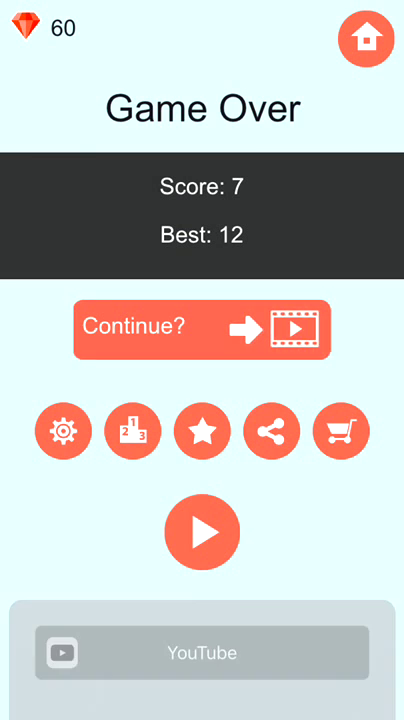
Restart from the Game Over screen and play a round ending at score 4
click(200, 652)
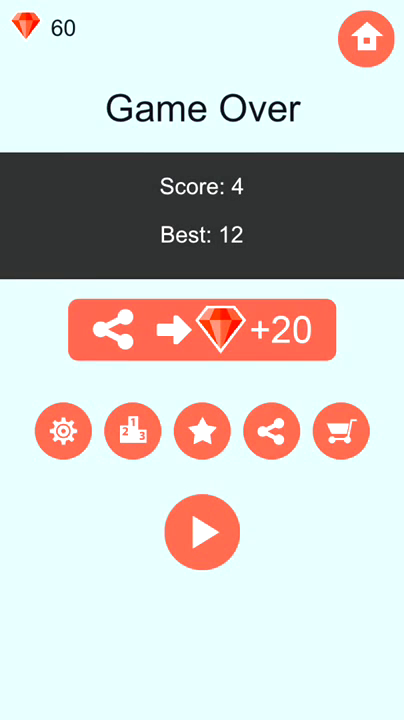
Restart from the Game Over screen and play a round ending at score 10
click(200, 532)
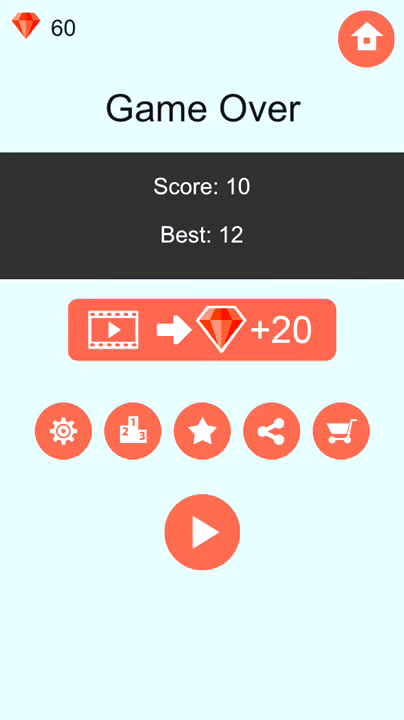
Restart from Game Over and flip the bottle so a fresh round is underway at score 0
click(202, 532)
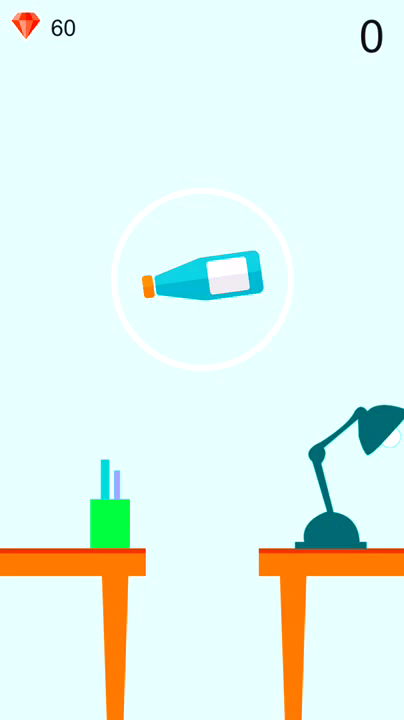
click(200, 276)
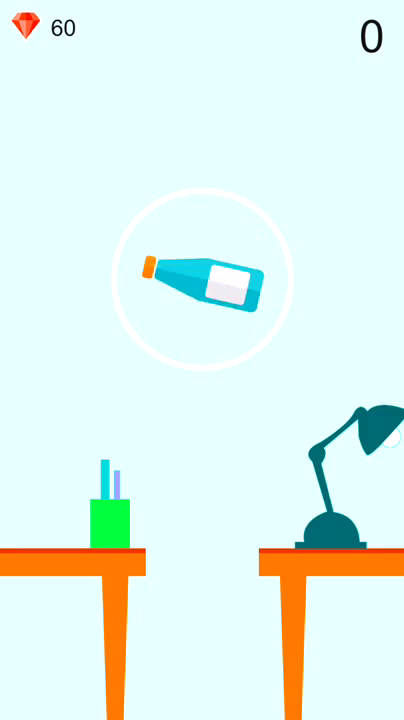
Flip the bottle across the desks to a Game Over score of 6, then restart a new round
click(202, 400)
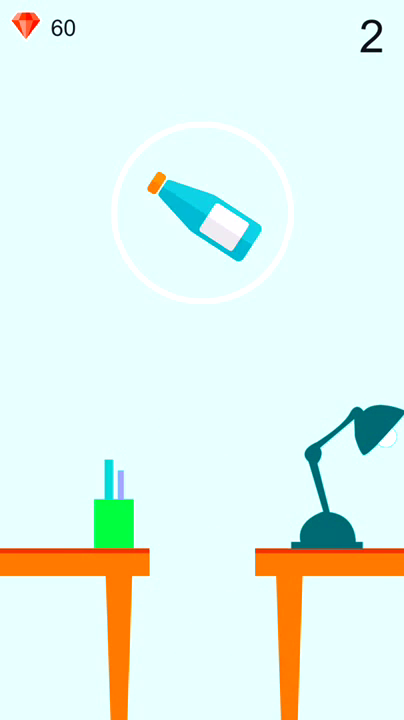
click(200, 400)
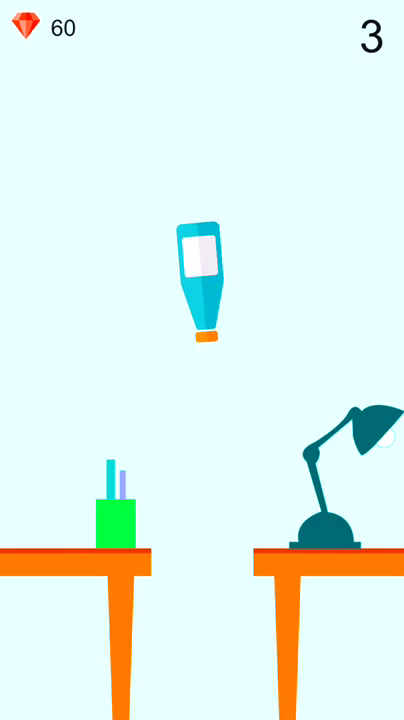
click(202, 400)
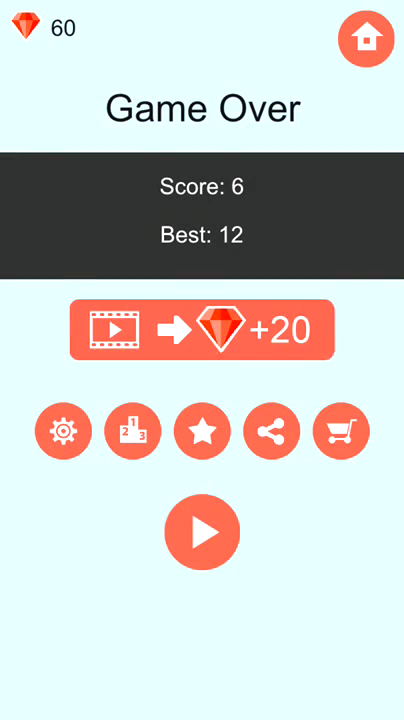
click(200, 532)
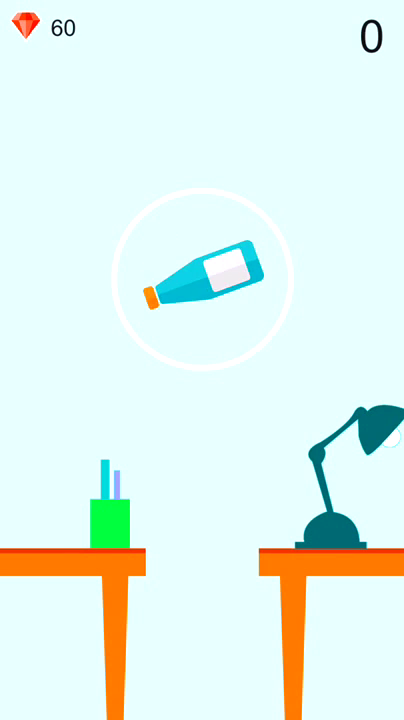